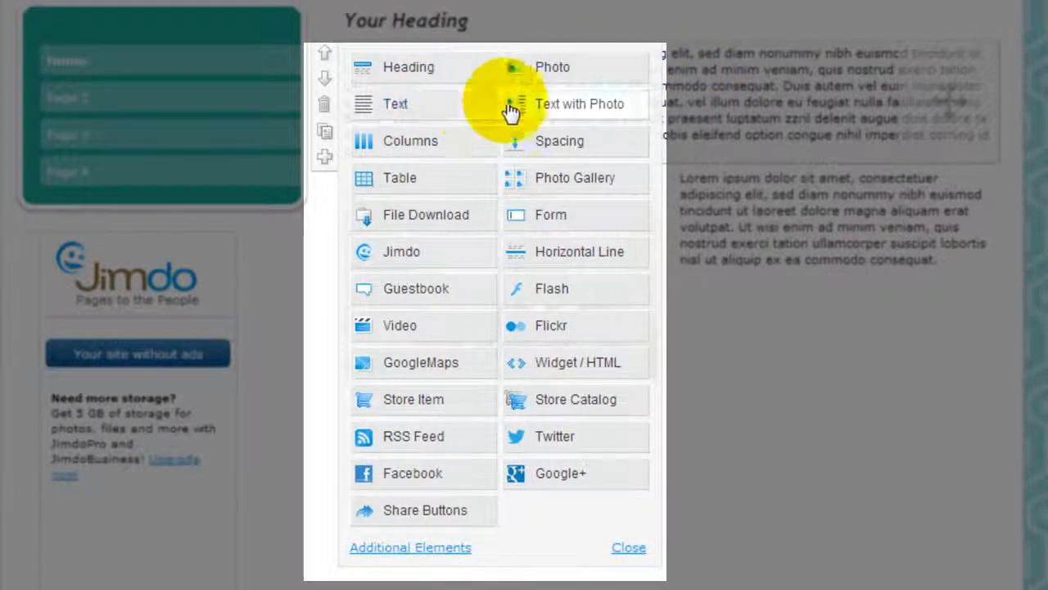
mouse_move(623, 234)
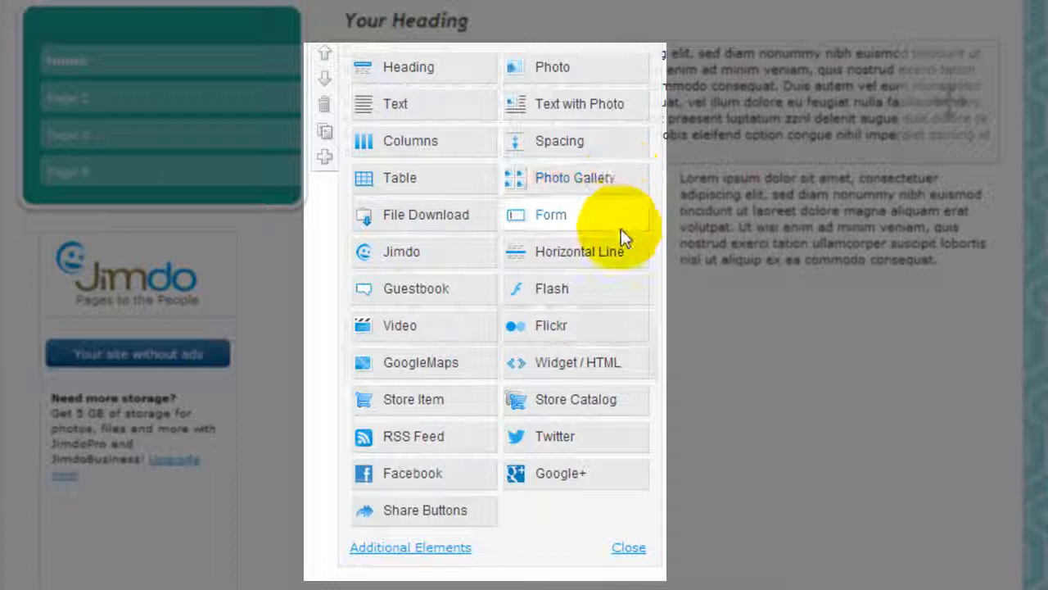
mouse_move(573, 362)
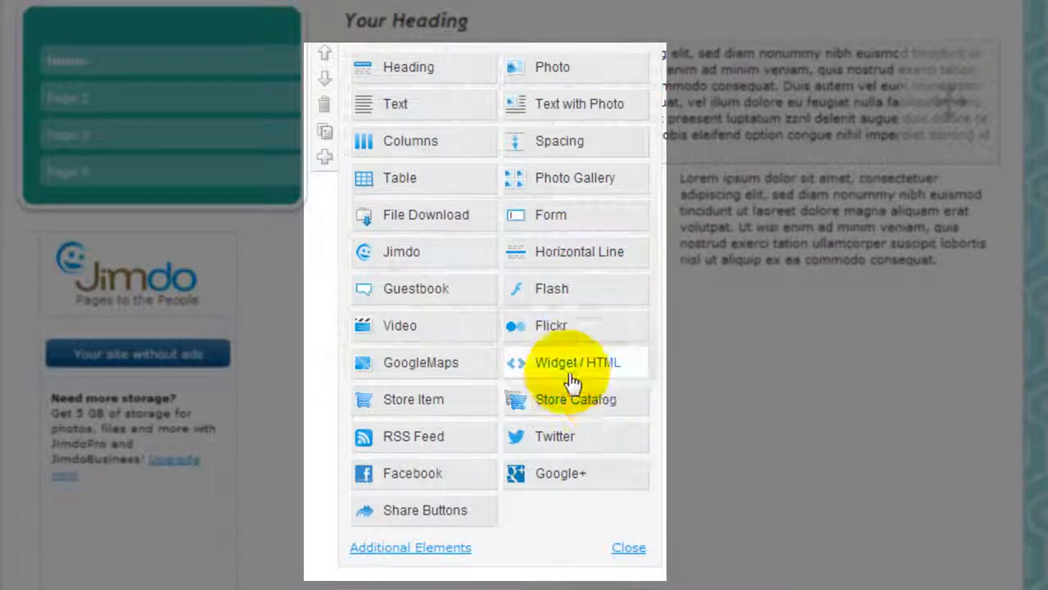
mouse_move(610, 184)
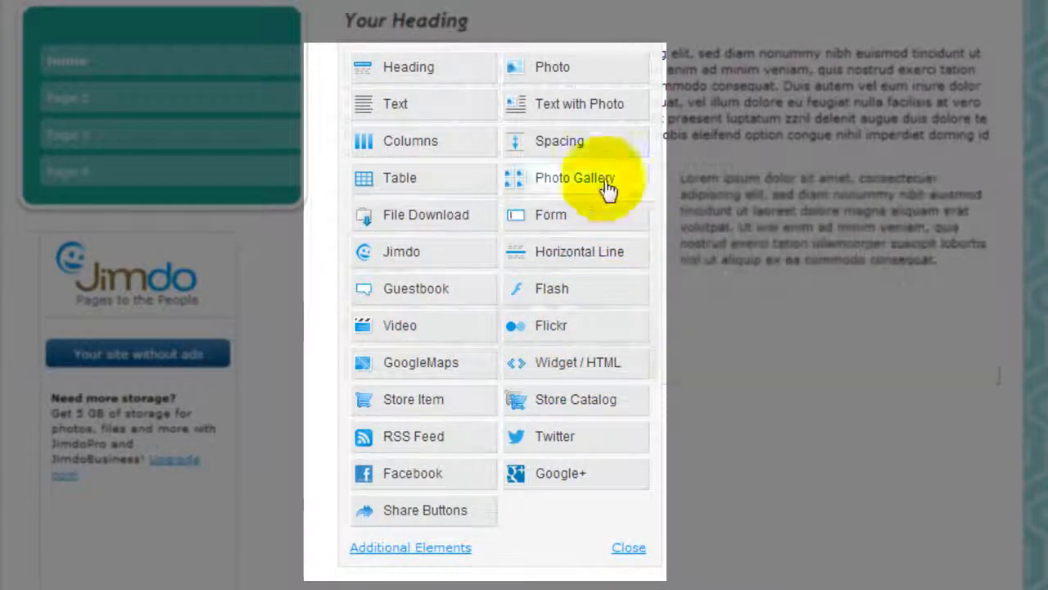
mouse_move(409, 251)
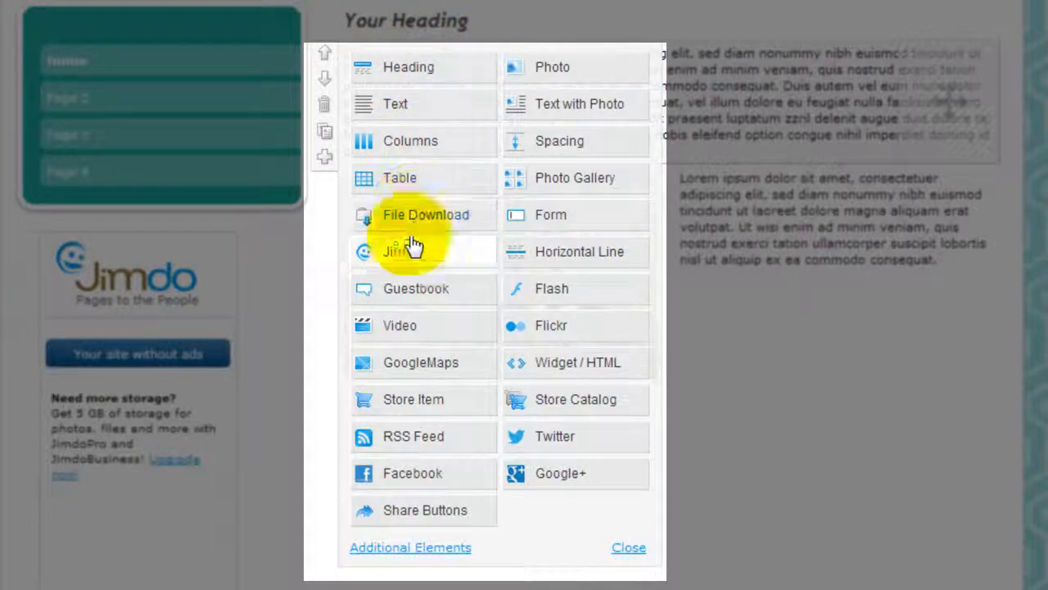
mouse_move(597, 258)
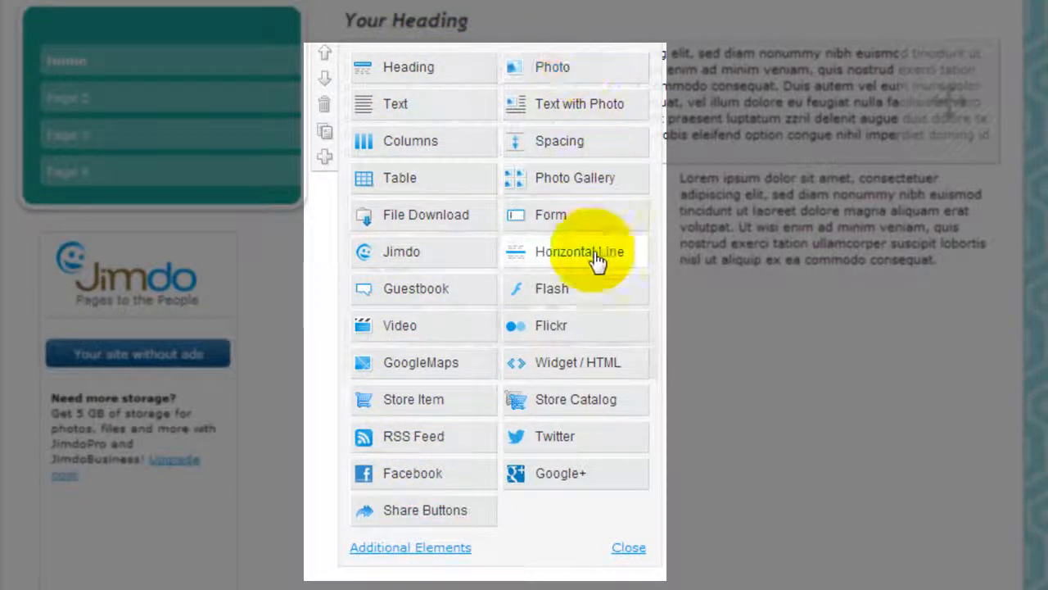
mouse_move(420, 66)
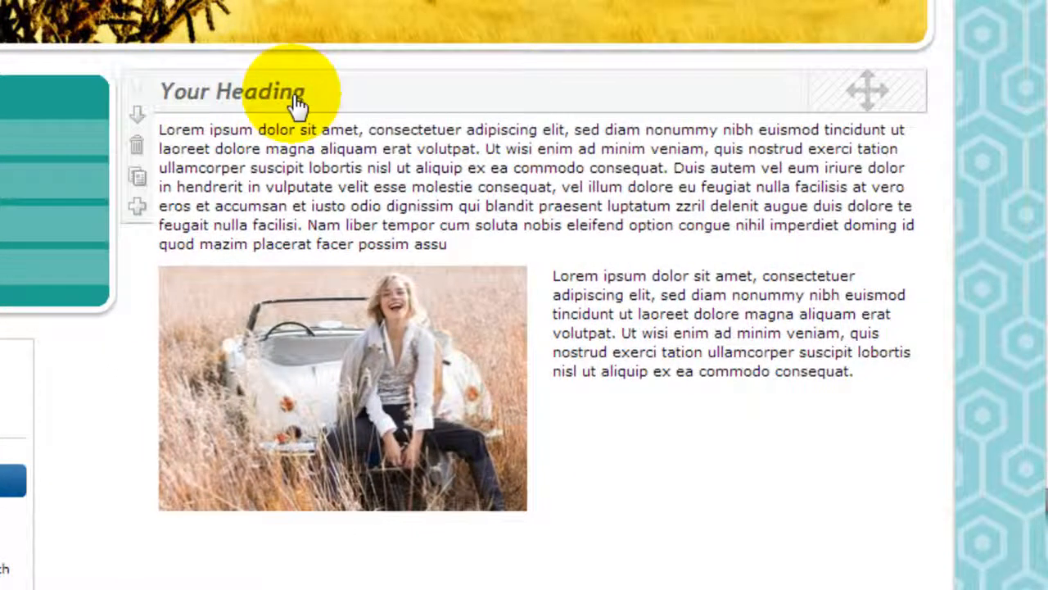
mouse_move(351, 94)
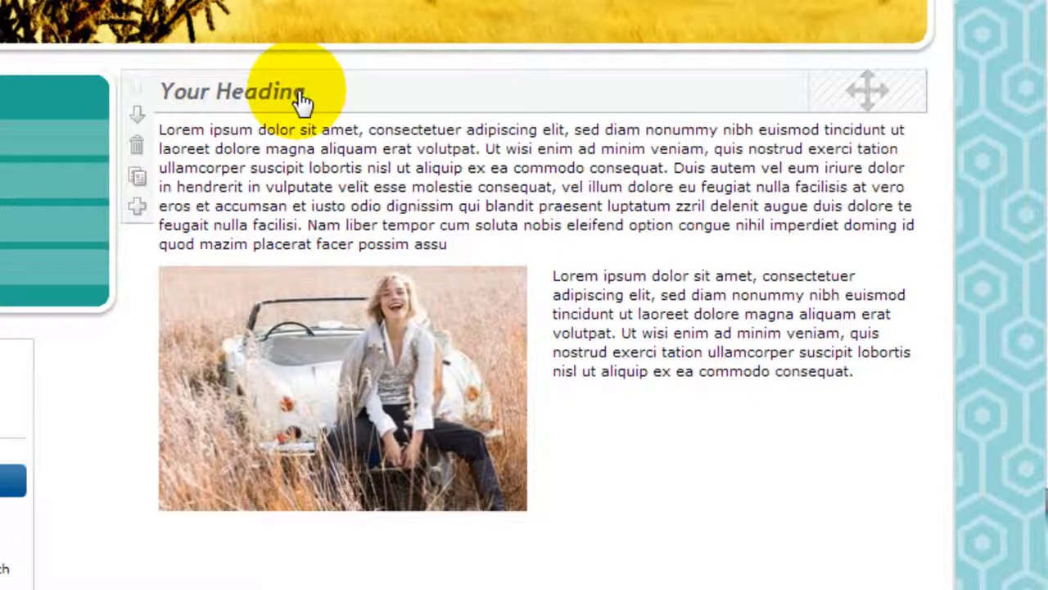
left_click(232, 90)
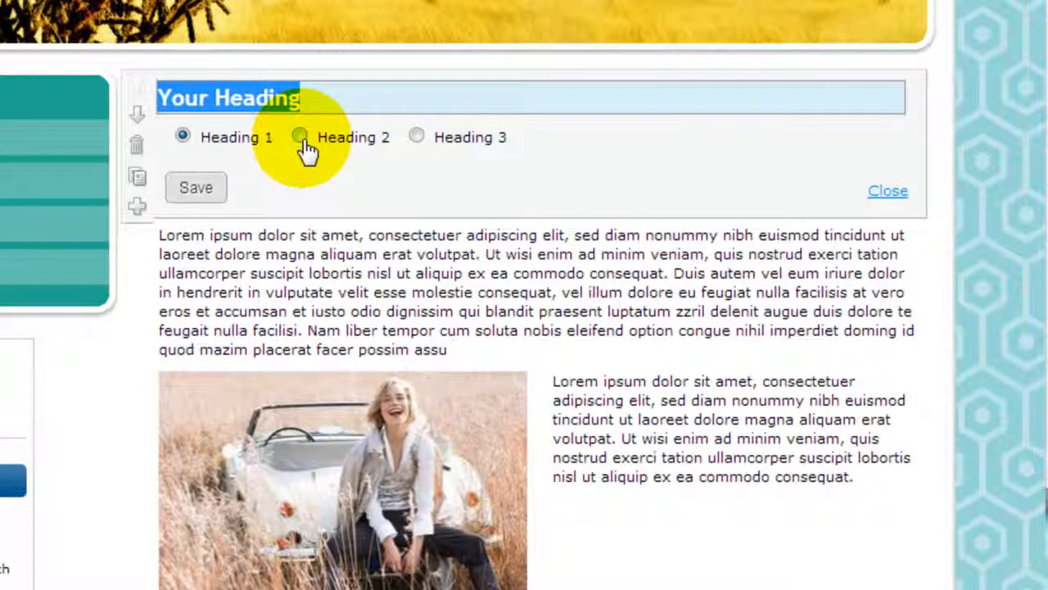
left_click(300, 134)
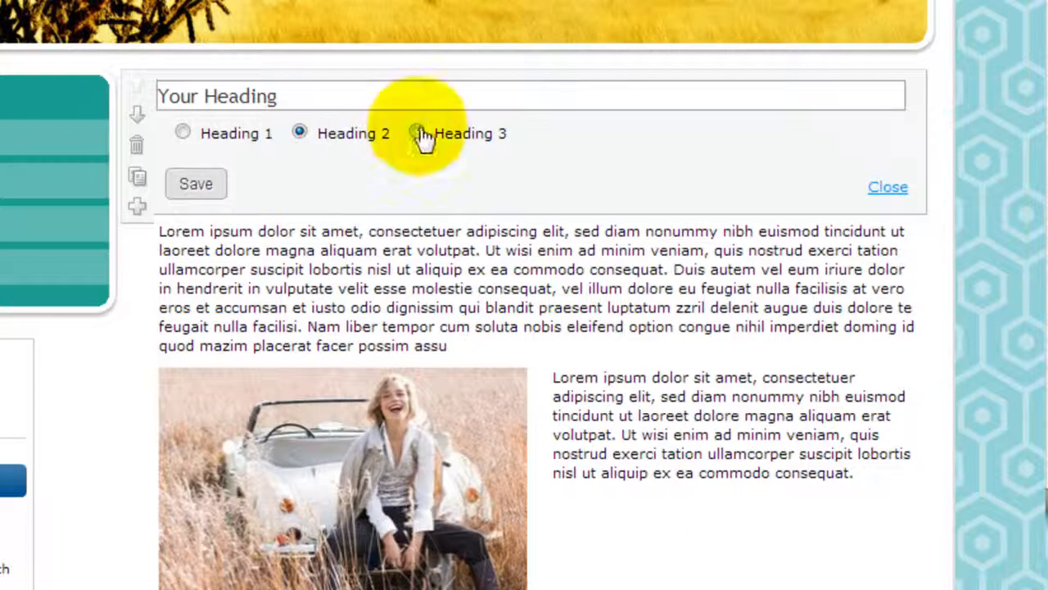
left_click(183, 133)
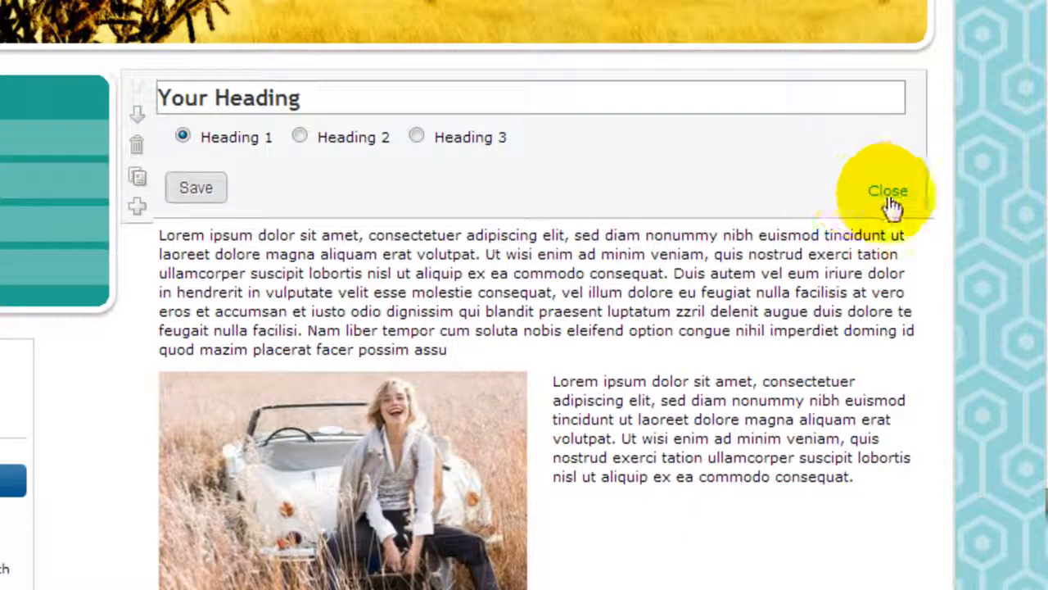
left_click(887, 190)
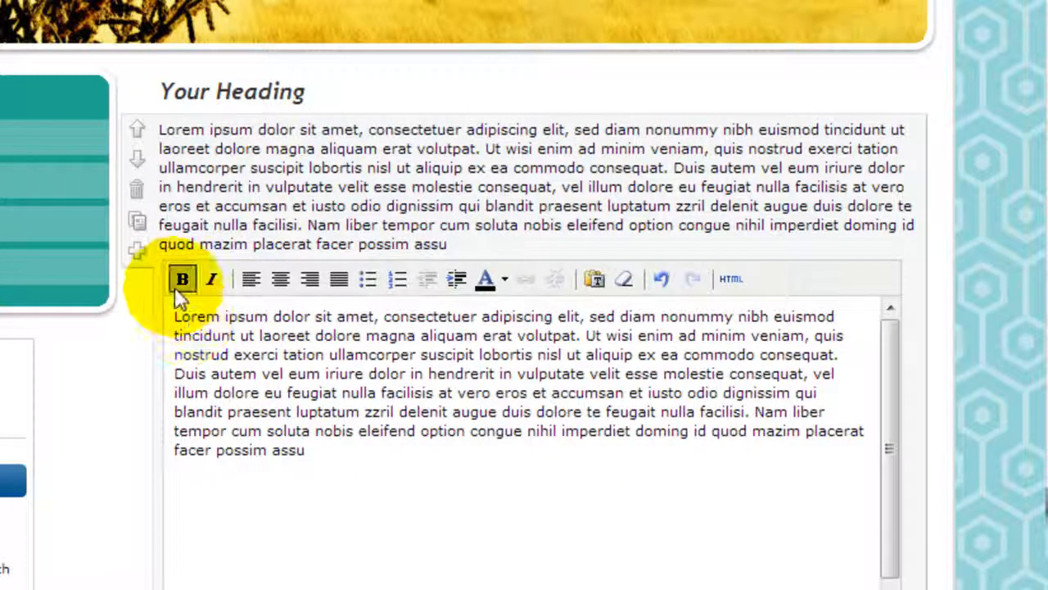
mouse_move(397, 279)
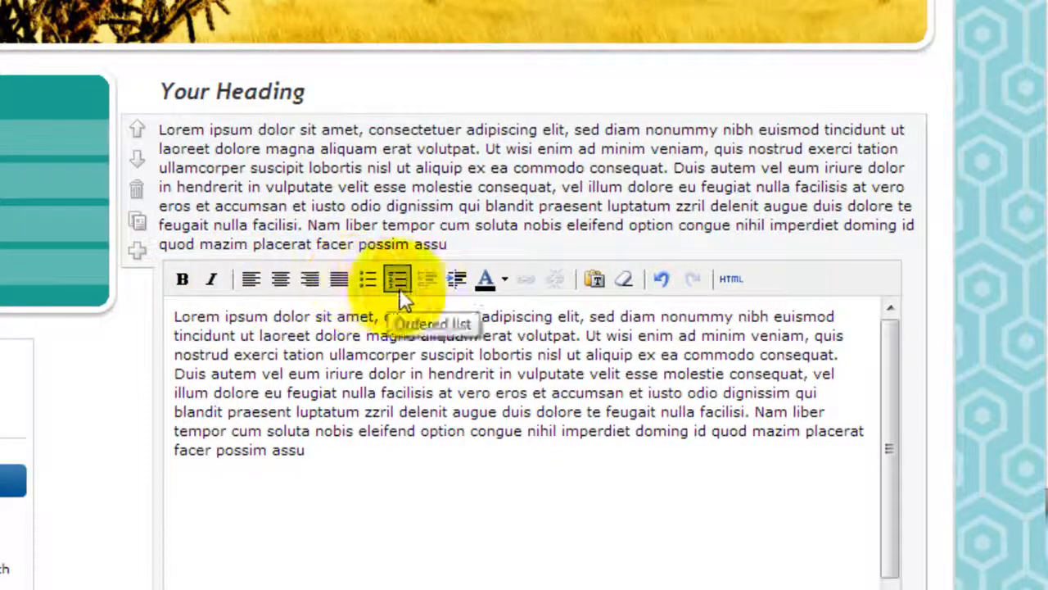
mouse_move(544, 291)
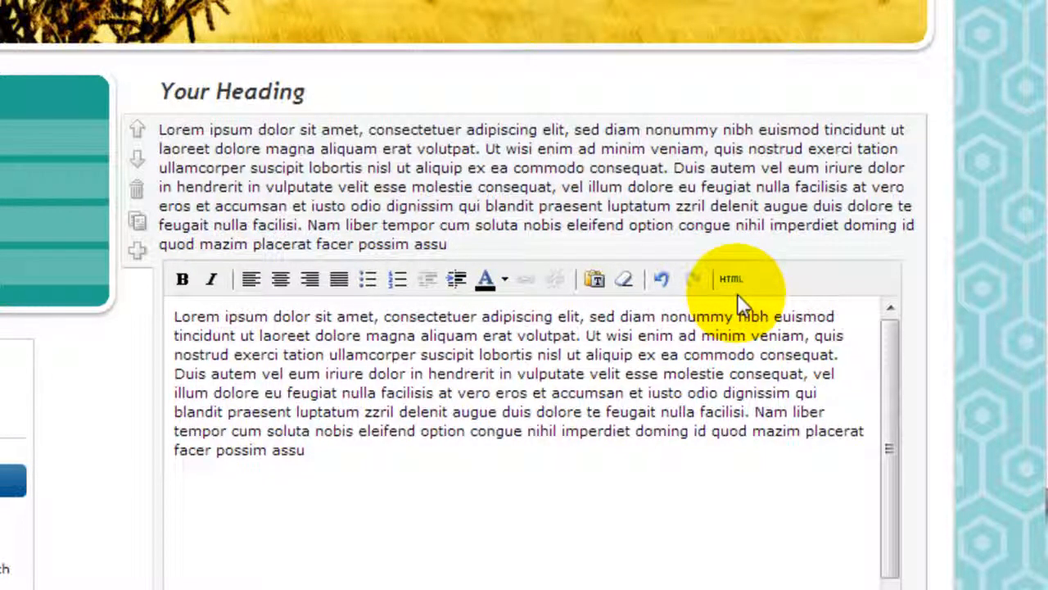
mouse_move(737, 327)
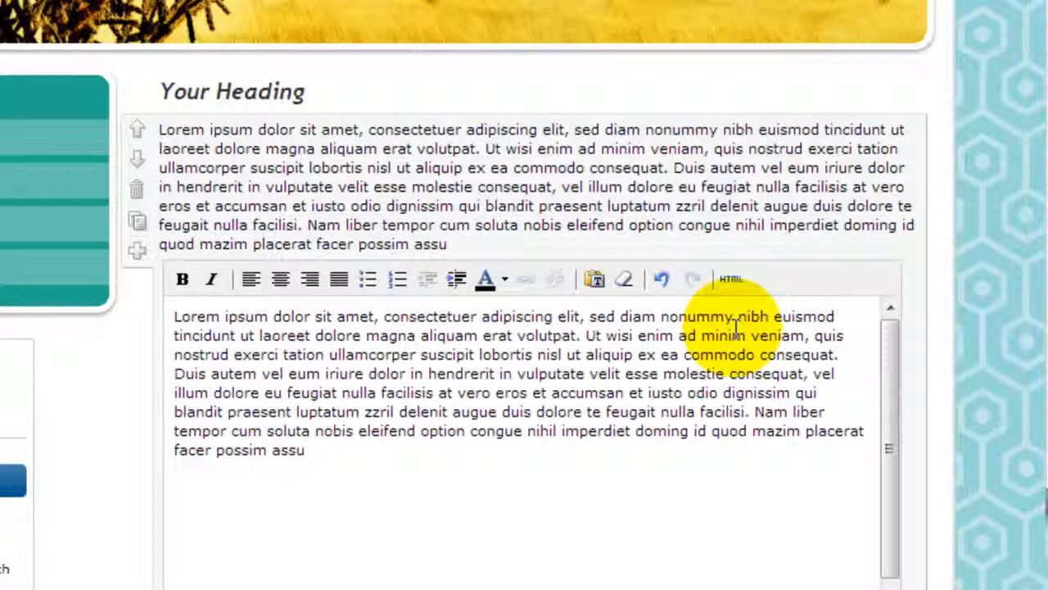
Place the cursor inside the first paragraph's text to start editing it
left_click(729, 280)
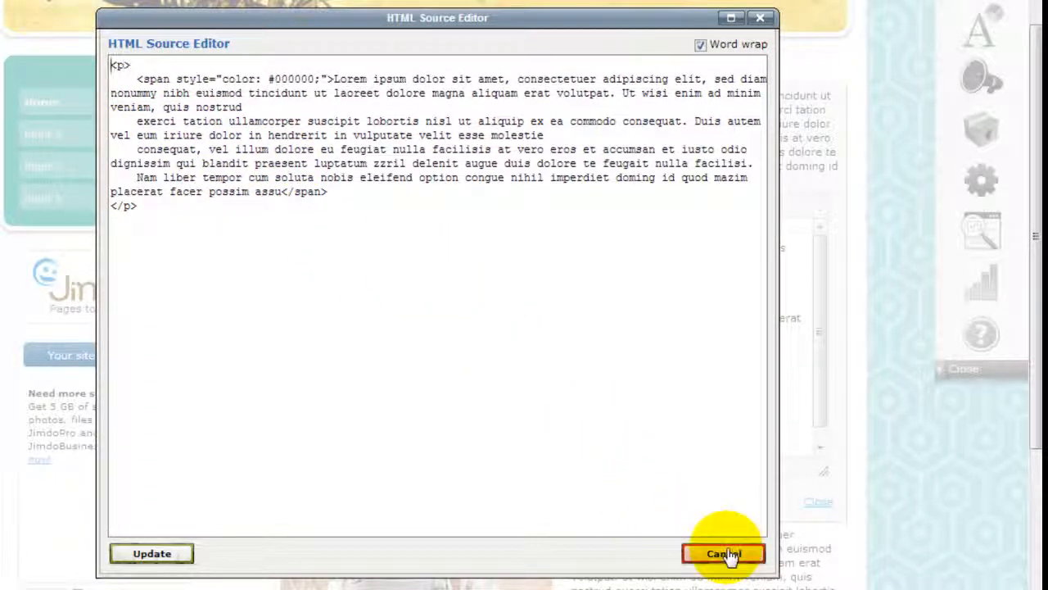
left_click(723, 554)
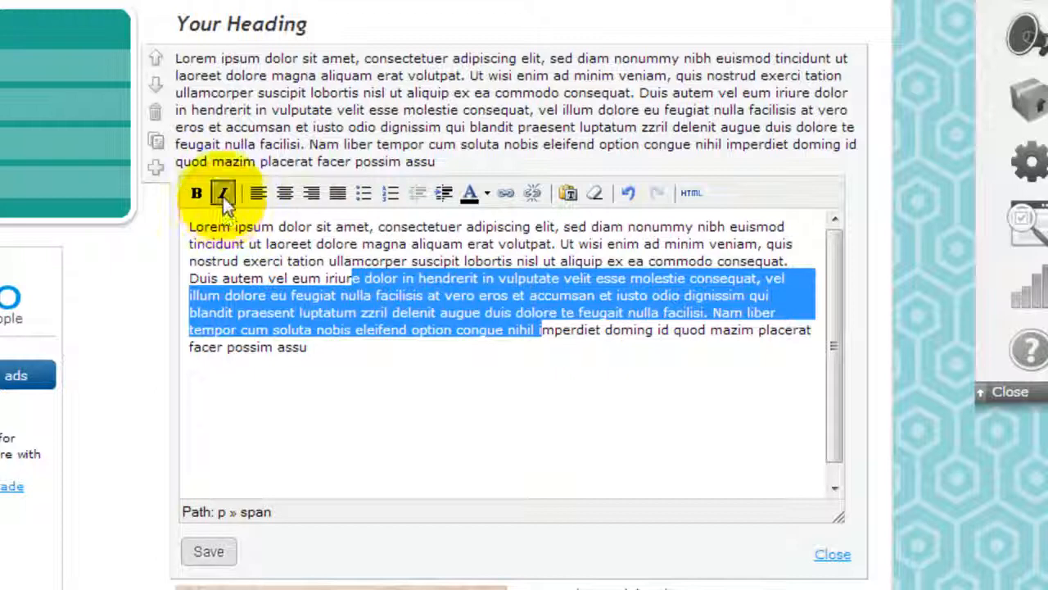
Italicize the selected passage from "dolor in hendrerit" through "congue nihil"
left_click(223, 193)
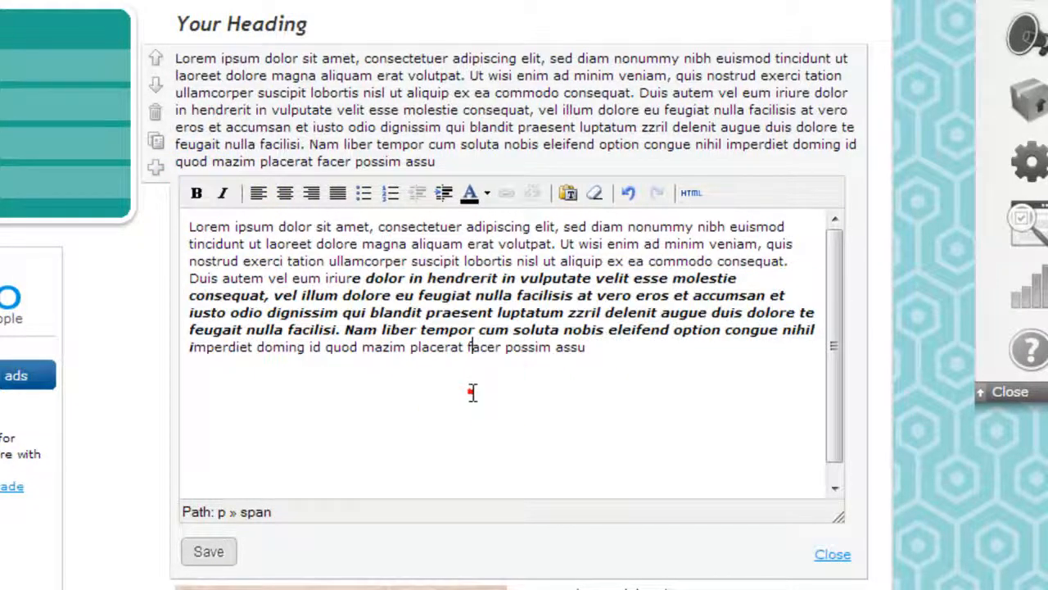